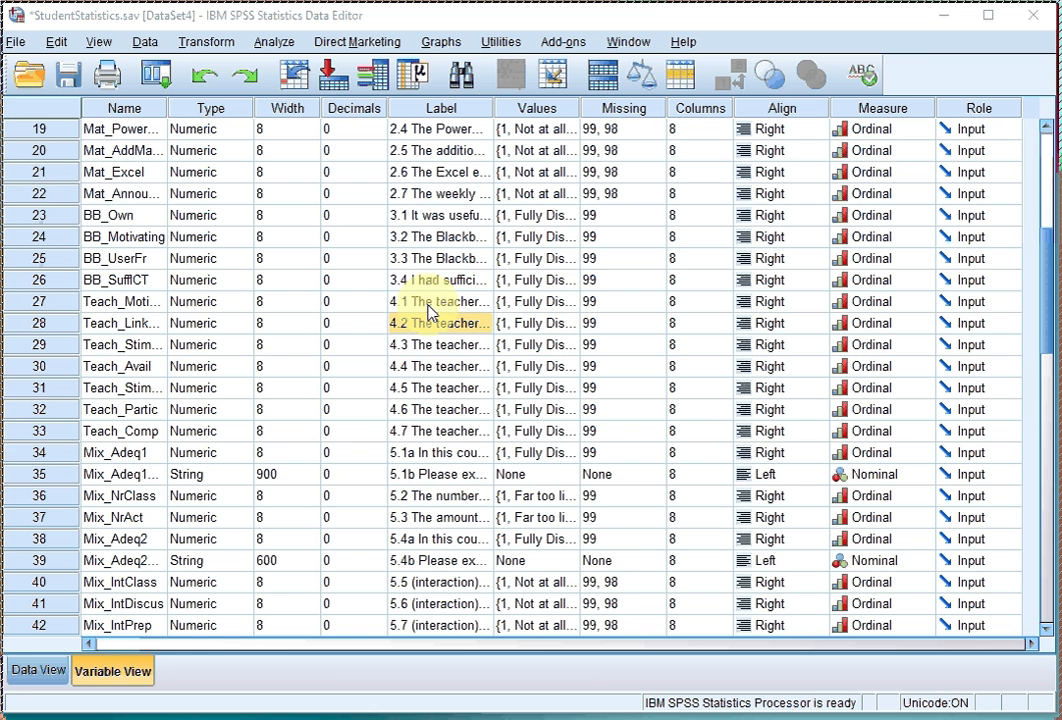
- Check item 4.1's value labels, 1 = Fully Disagree through 99 = unclear response
left_click(440, 300)
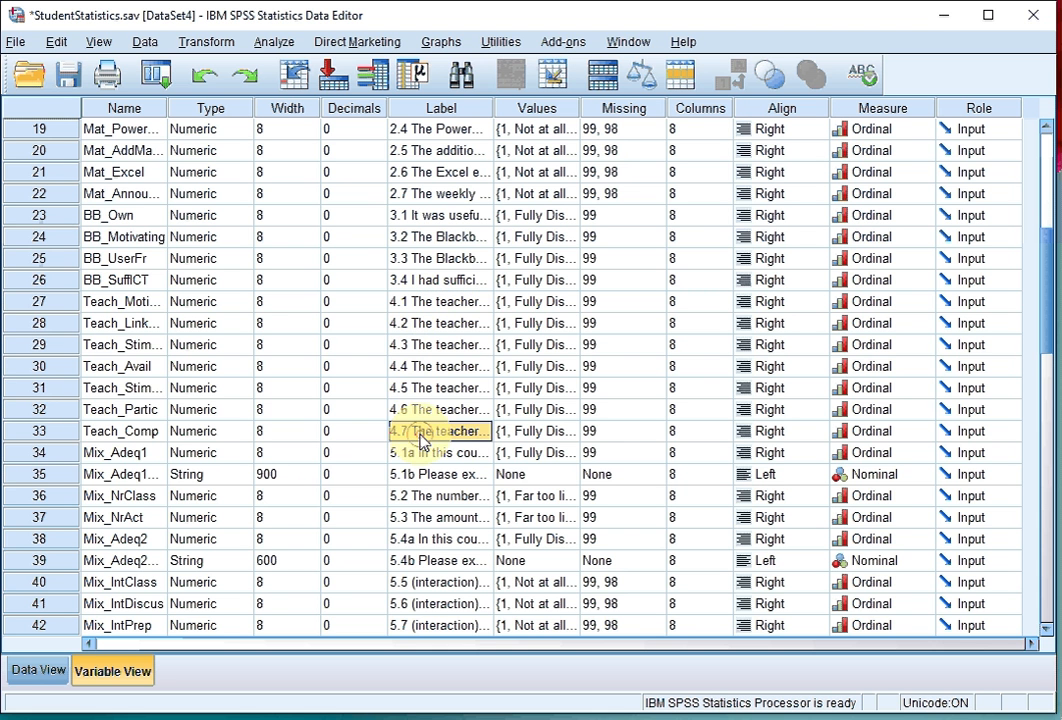
left_click(536, 300)
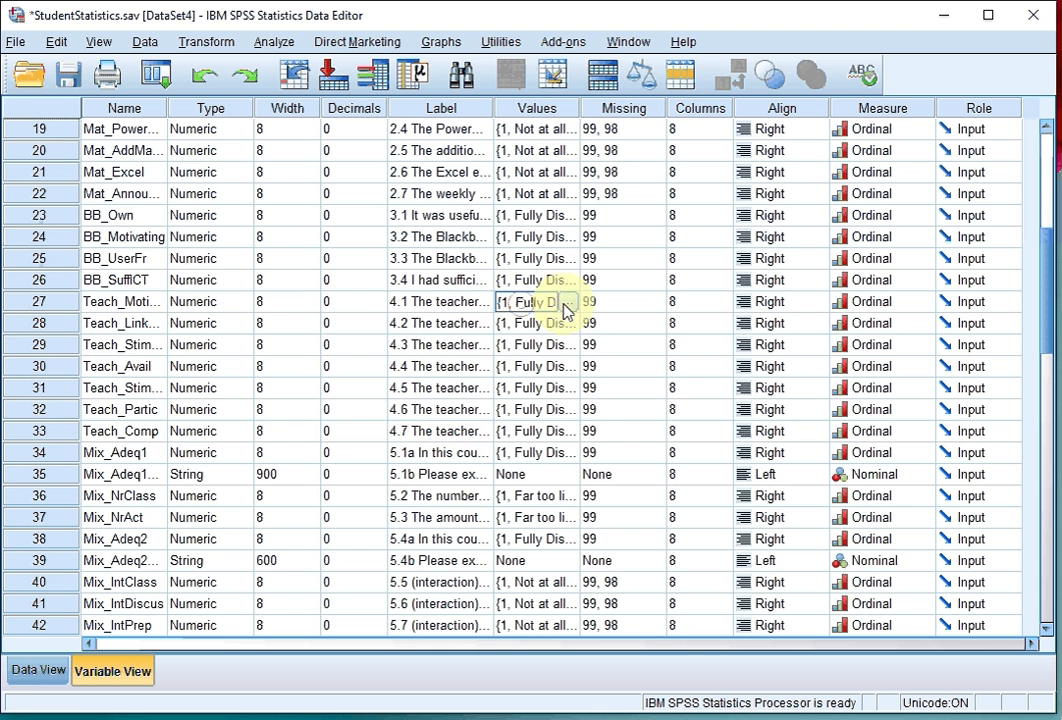
left_click(568, 300)
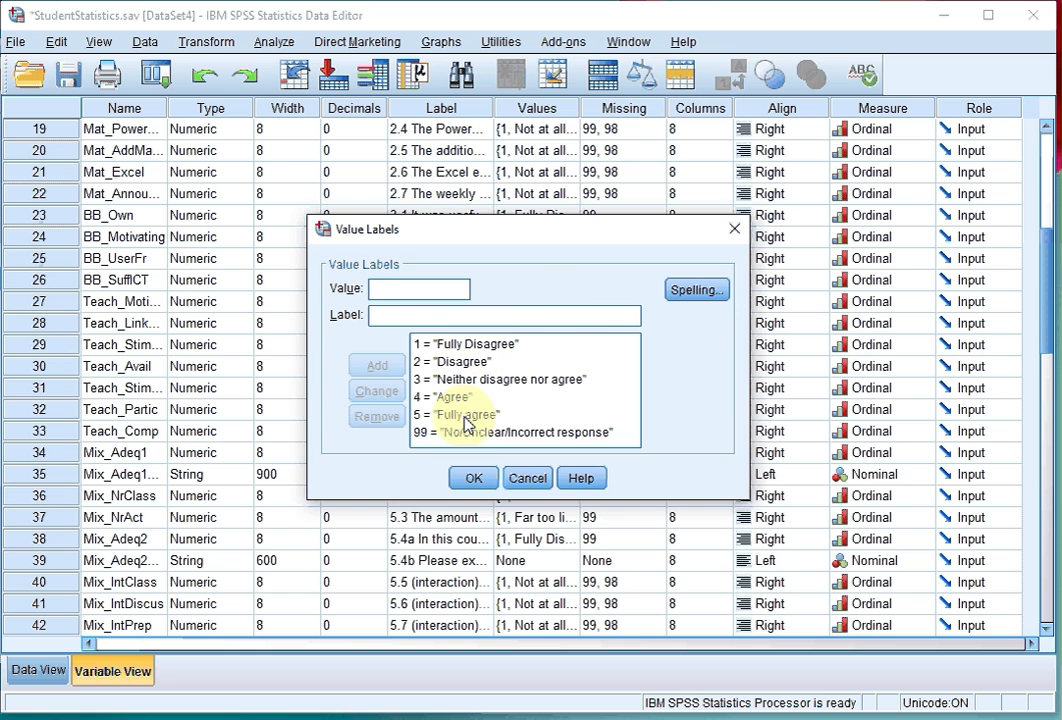
left_click(472, 476)
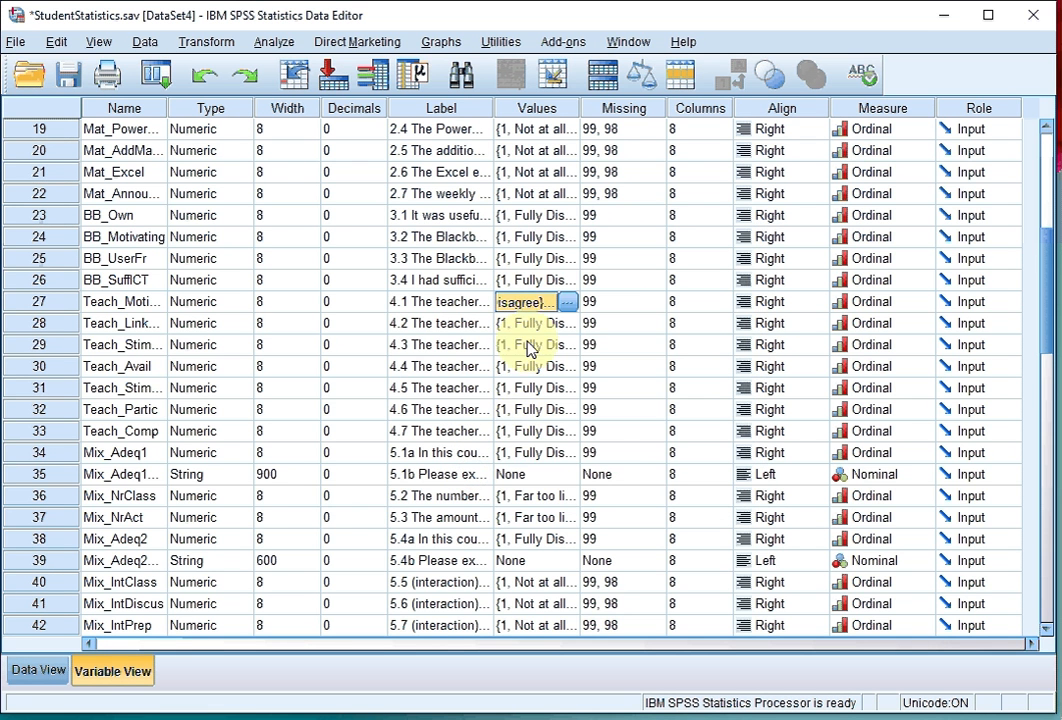
- Copy item 4.1's value labels onto items 4.2–4.7
right_click(530, 300)
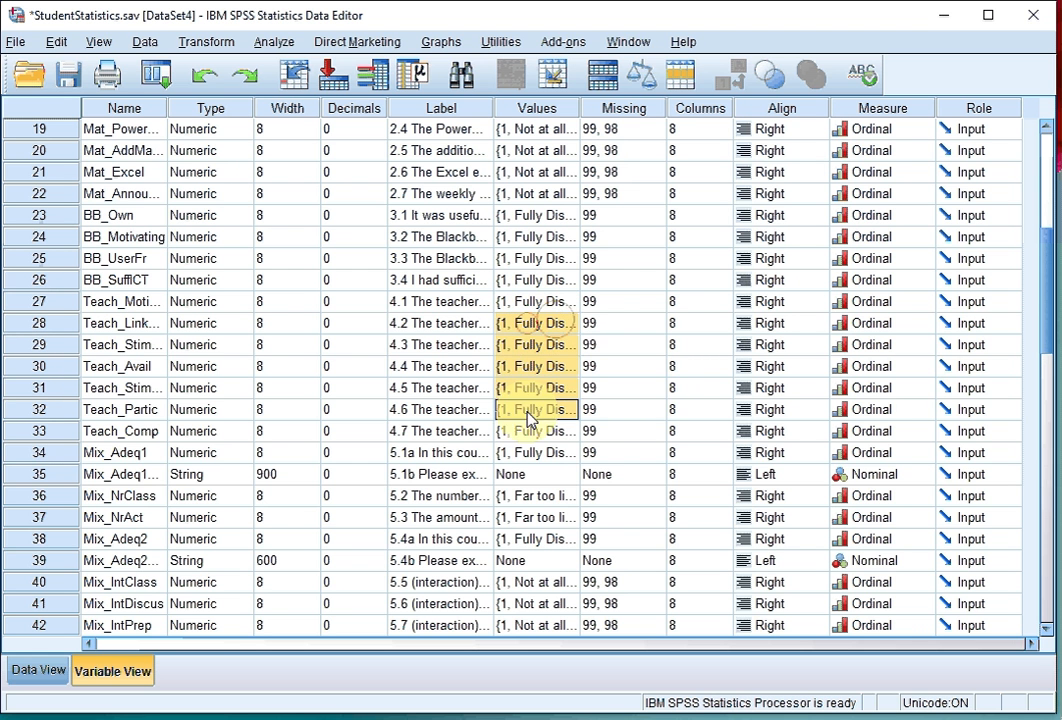
left_click(536, 432)
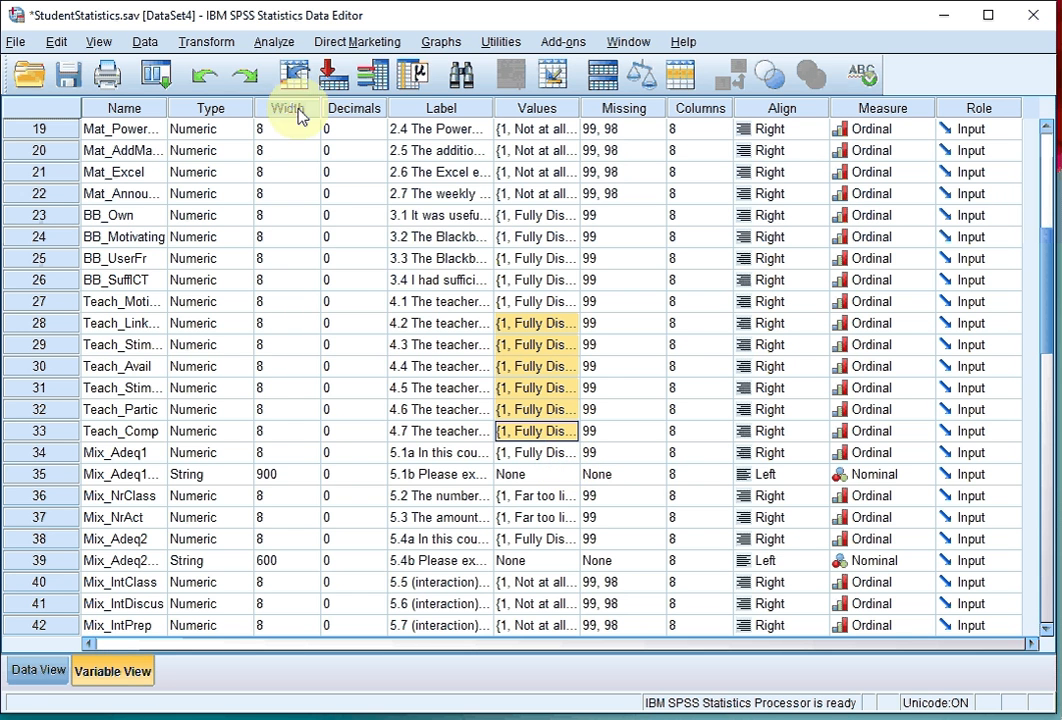
- Reach the Custom Tables commands under the Analyze menu
left_click(272, 42)
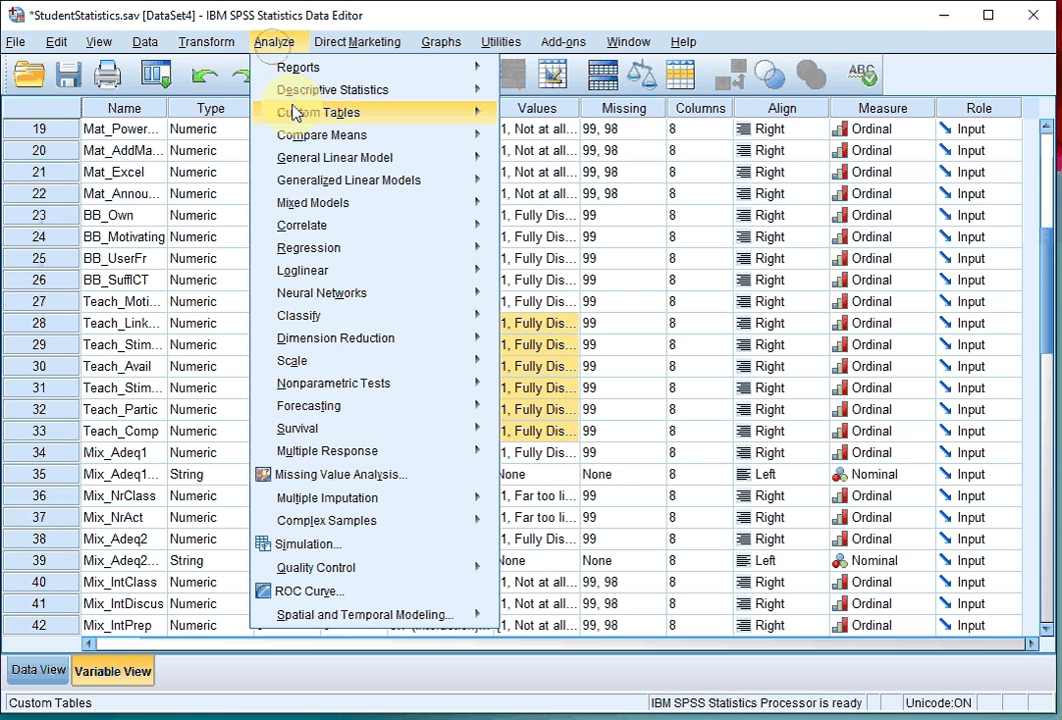
left_click(320, 112)
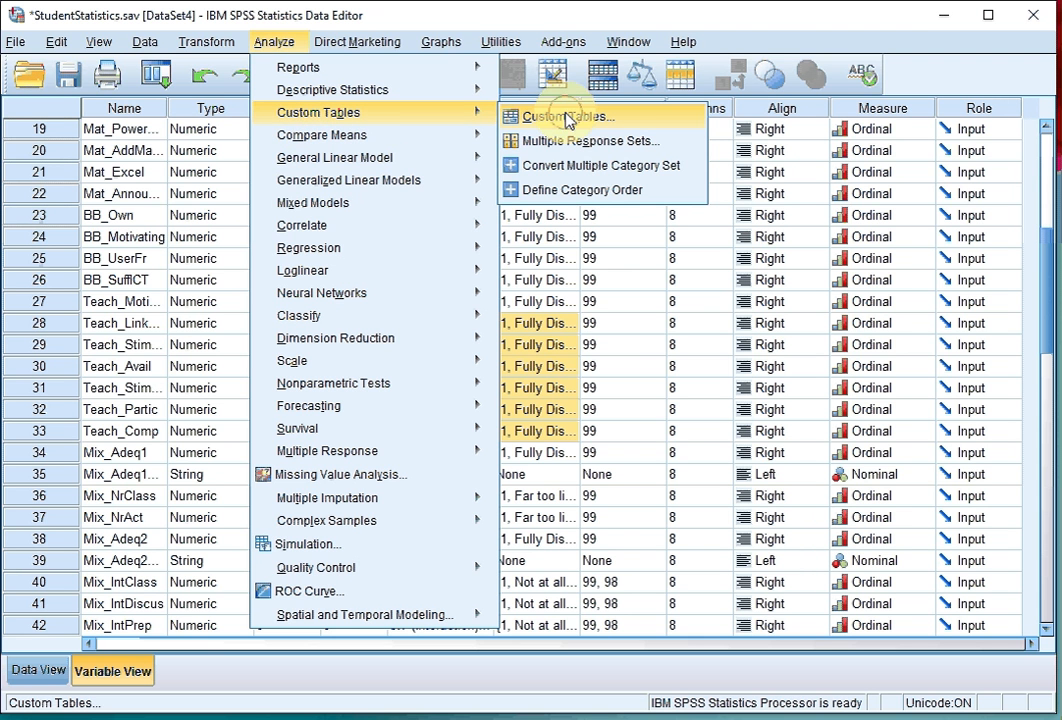
- Start the Custom Tables builder and reset all tabs to an empty table
left_click(572, 116)
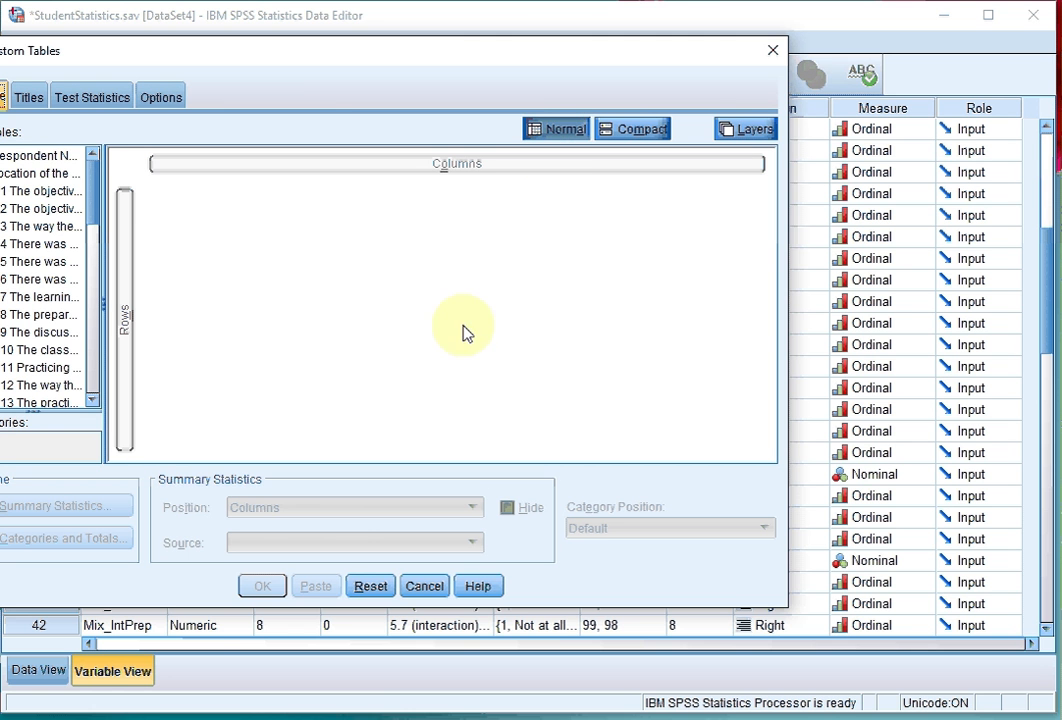
left_click(368, 584)
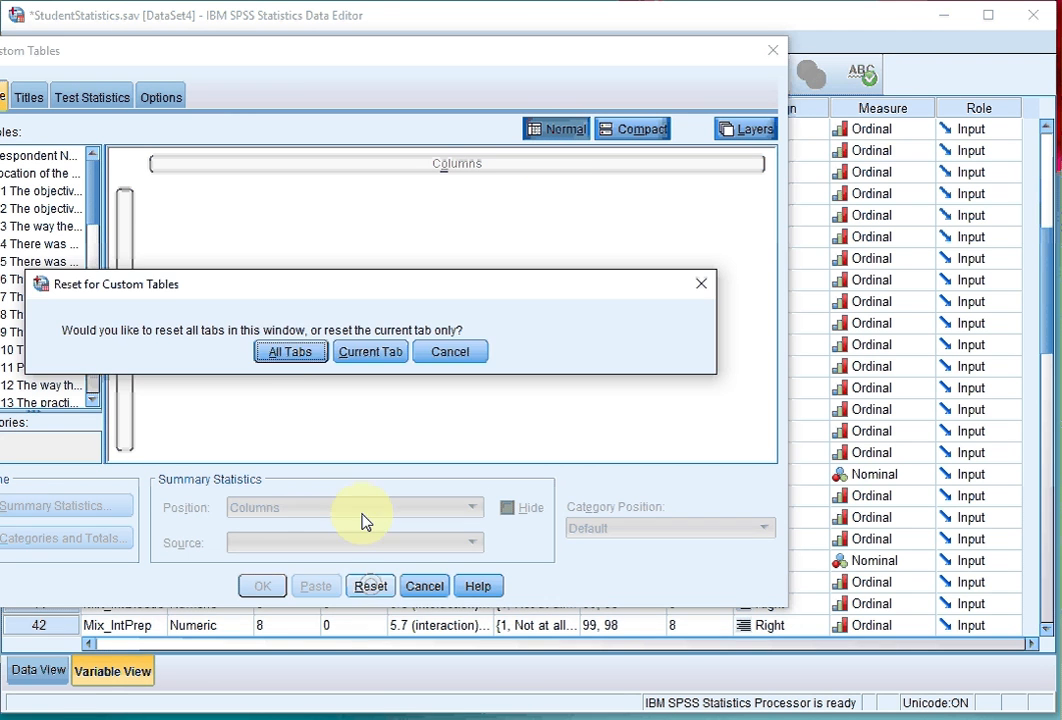
left_click(290, 352)
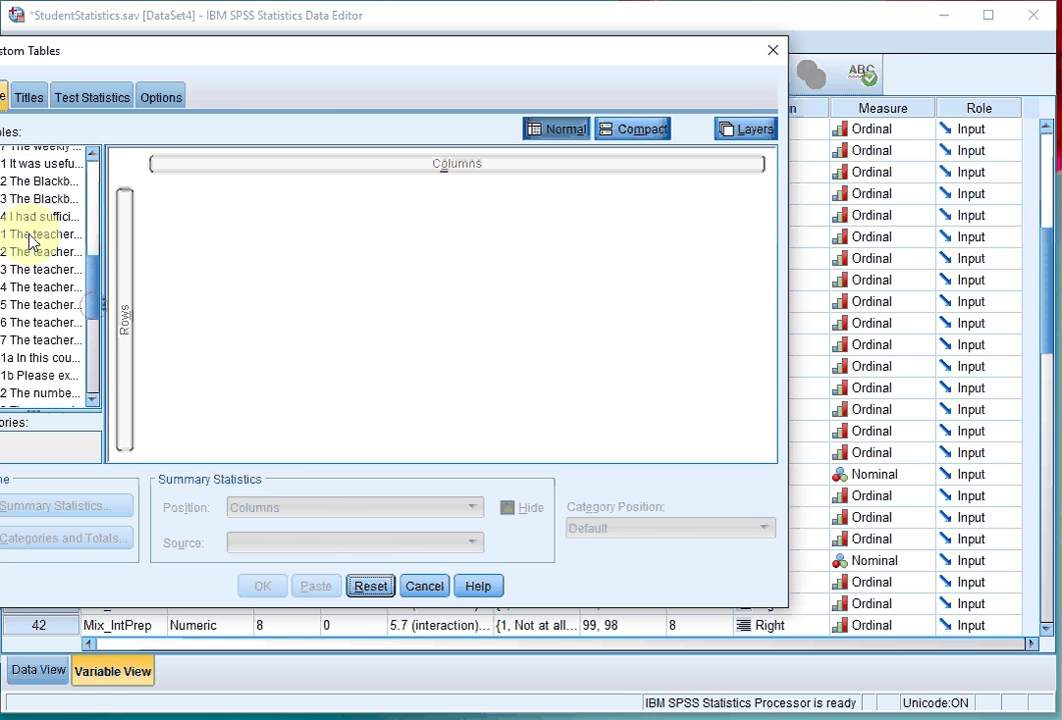
- Place items 4.1–4.7 as rows and set Category Position to Row Labels in Columns
left_click(40, 234)
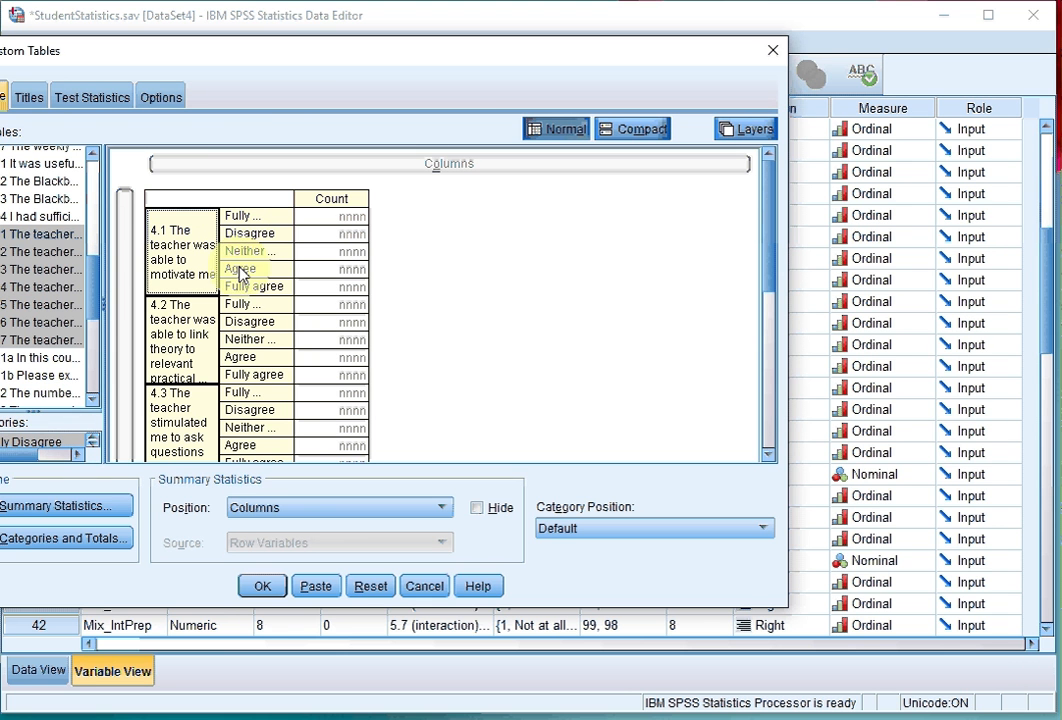
mouse_move(280, 370)
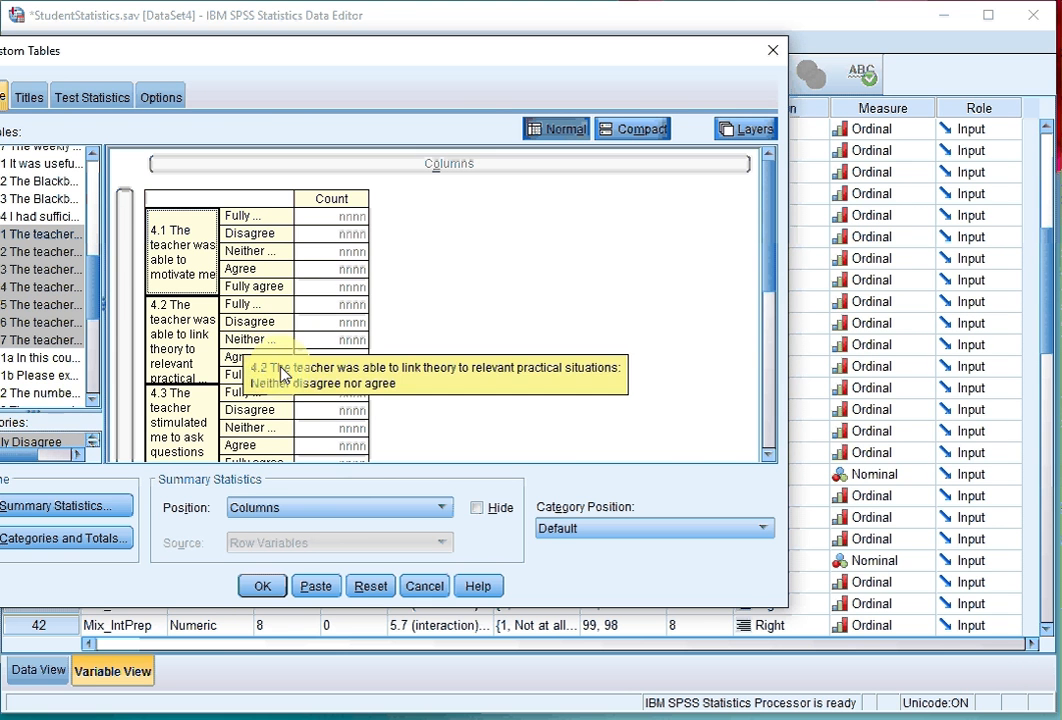
mouse_move(612, 524)
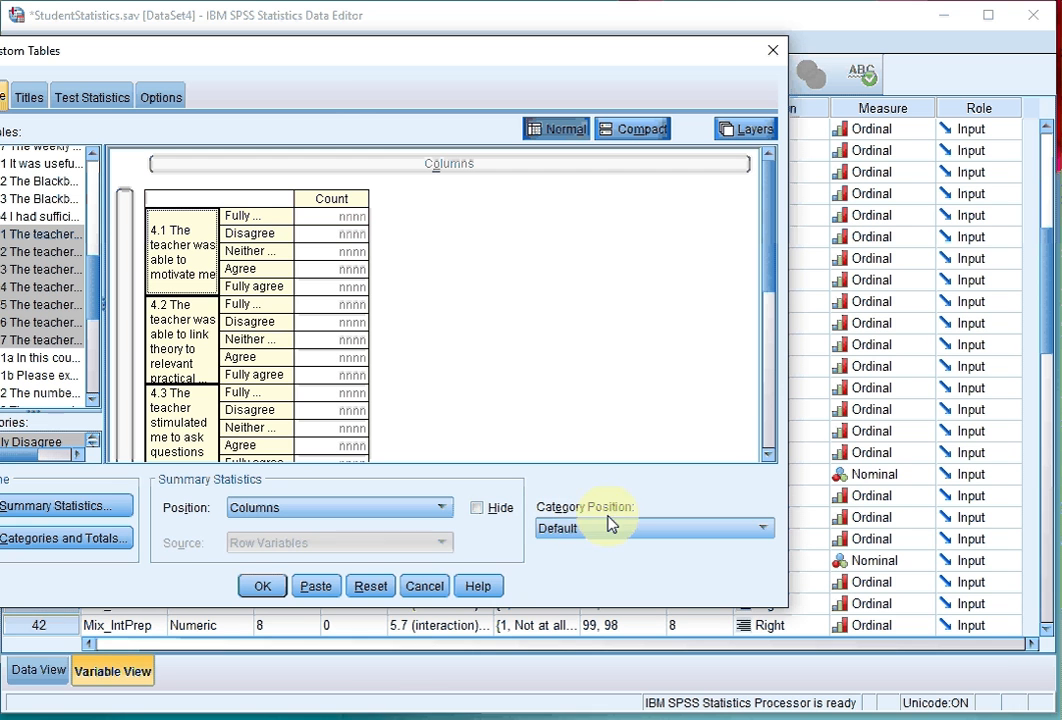
left_click(656, 528)
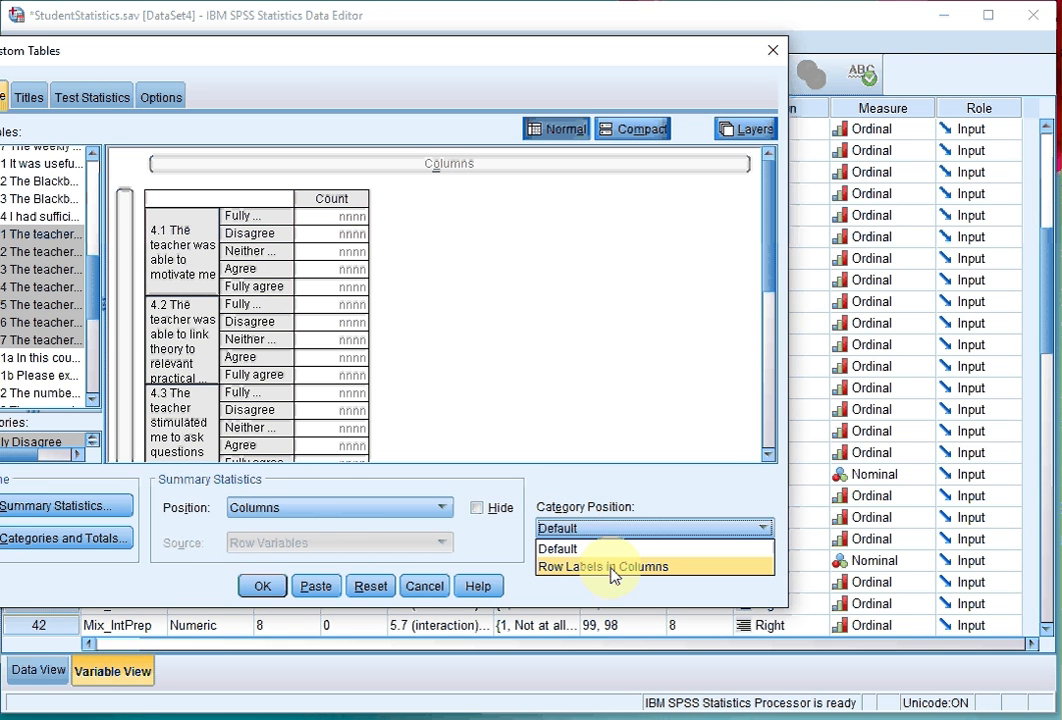
mouse_move(596, 572)
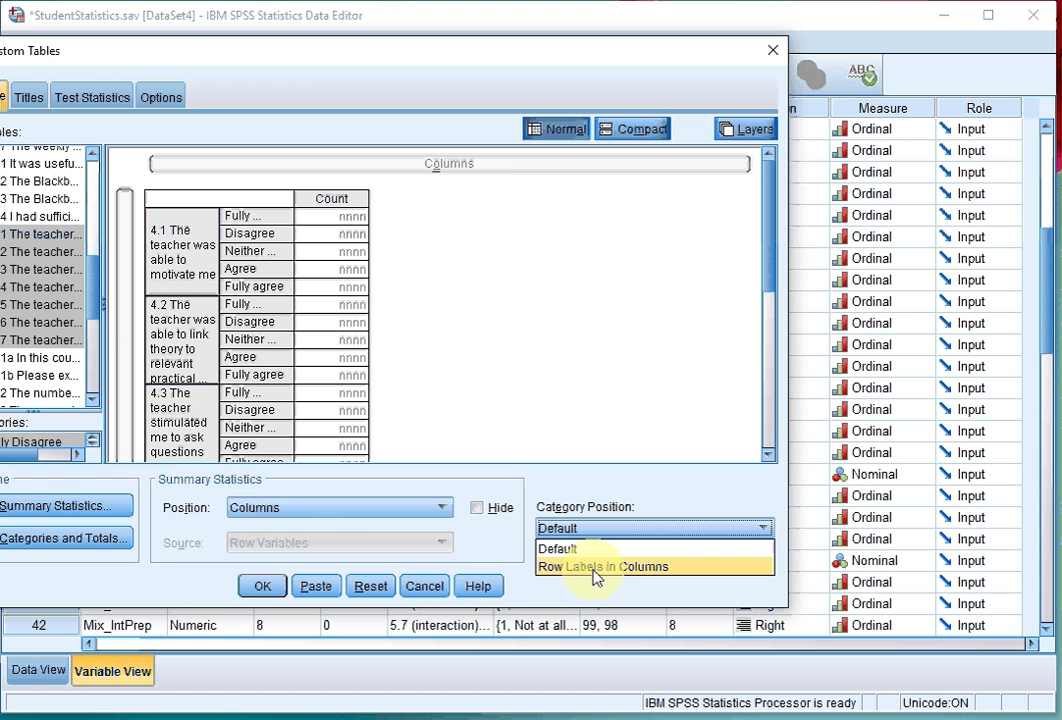
left_click(604, 566)
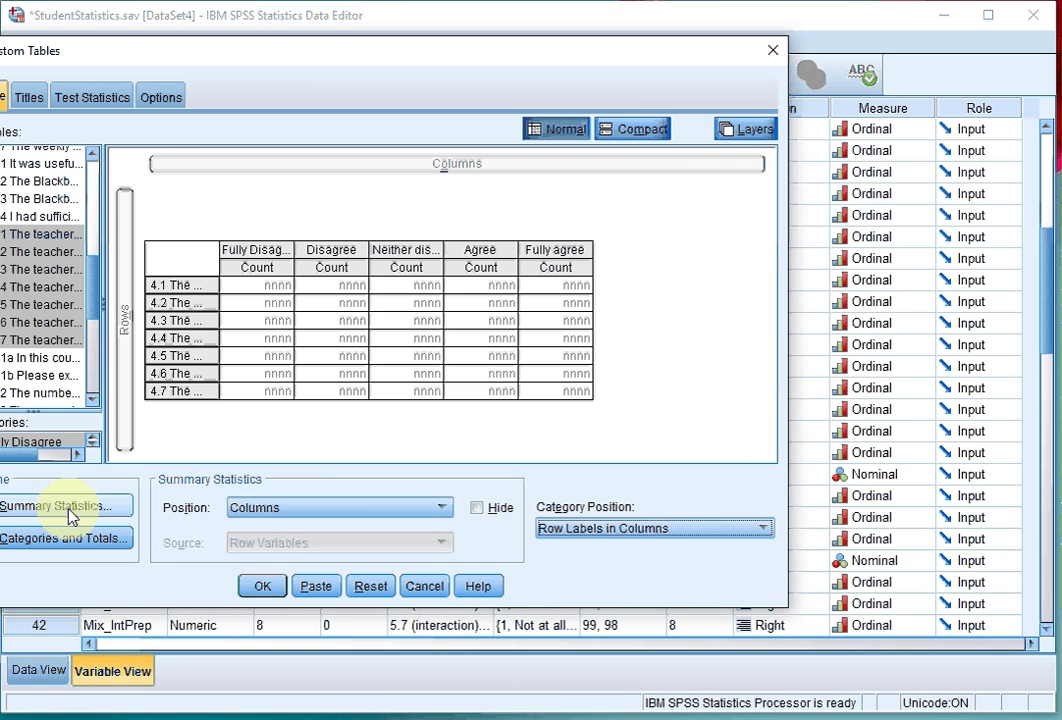
- Add Row Valid N % beside Count in Summary Statistics and apply it
left_click(64, 504)
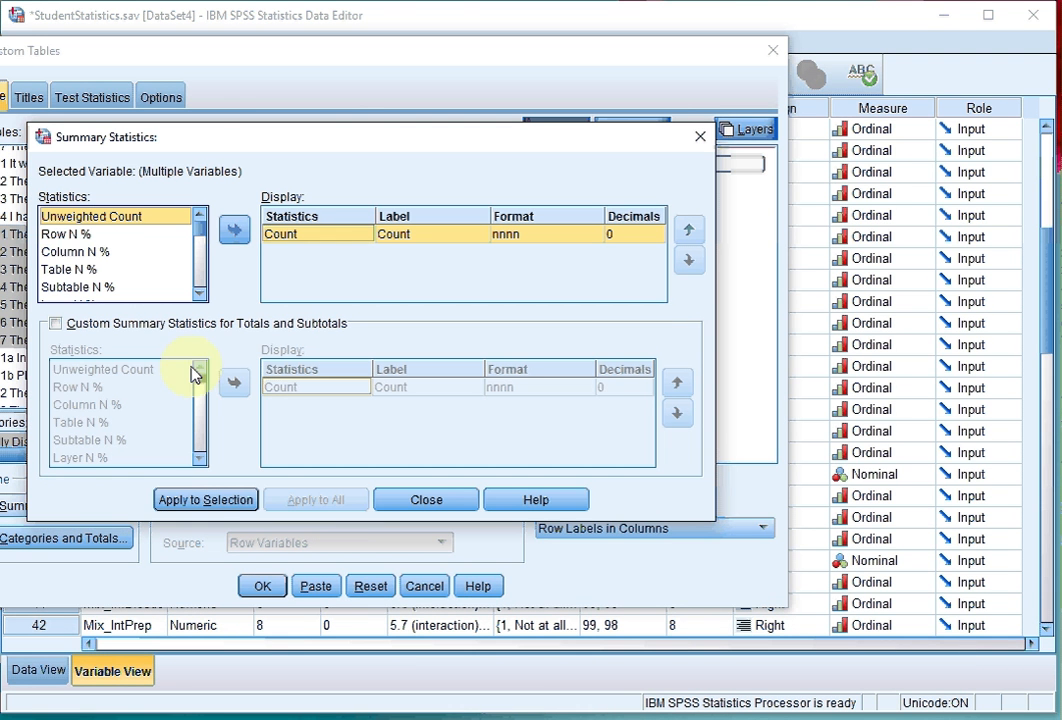
left_click(76, 232)
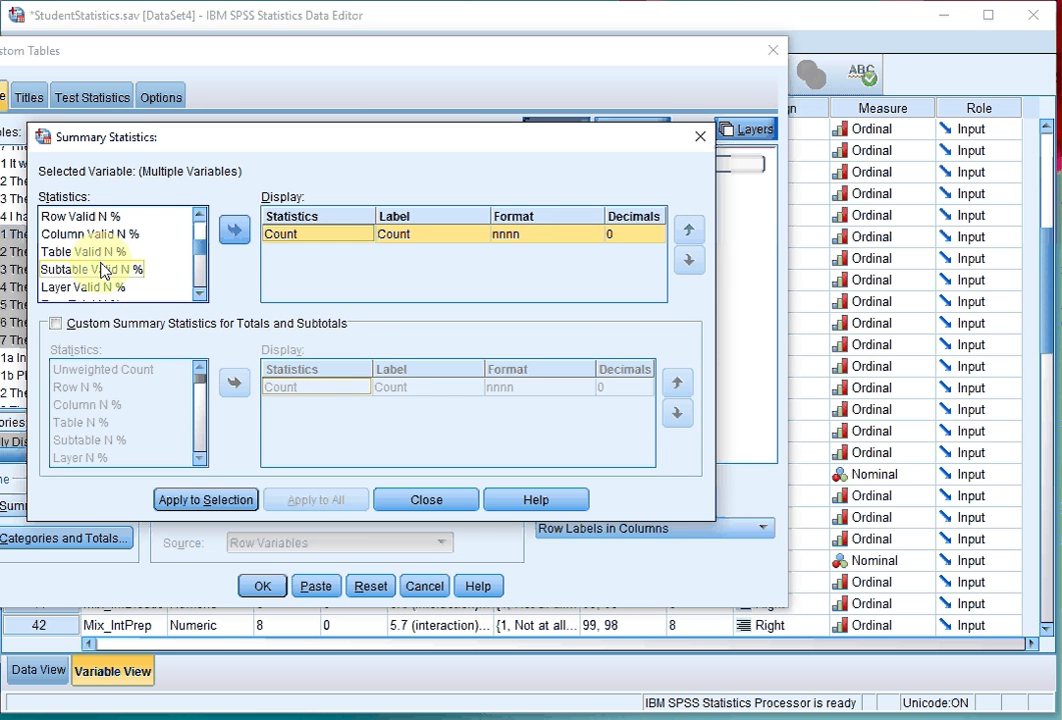
left_click(80, 216)
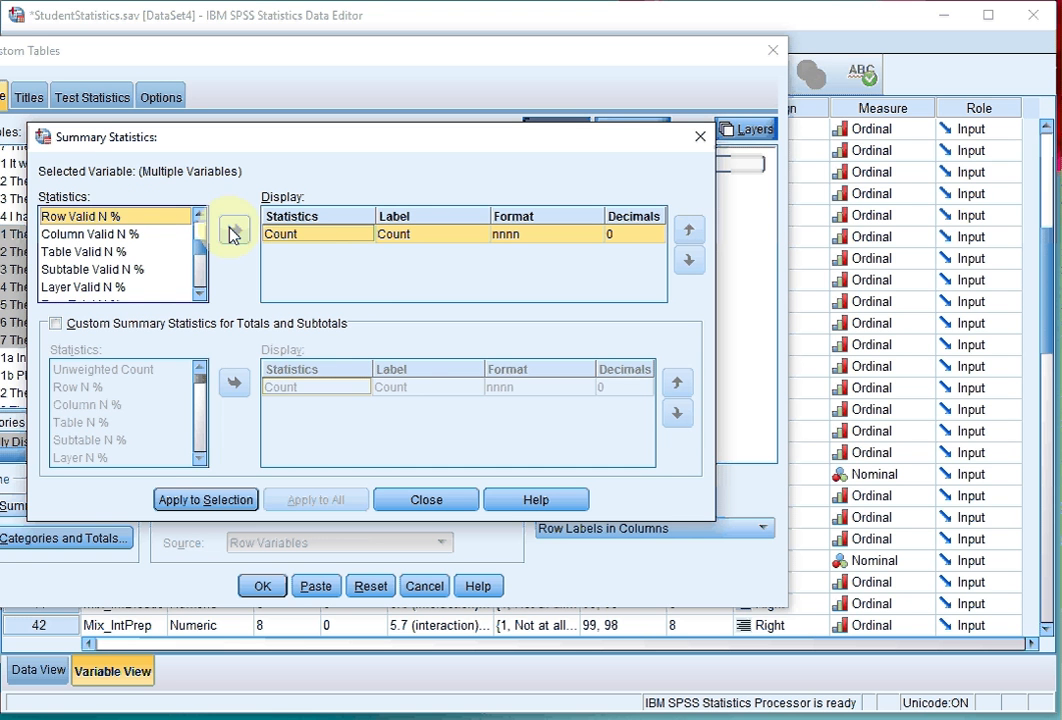
left_click(234, 230)
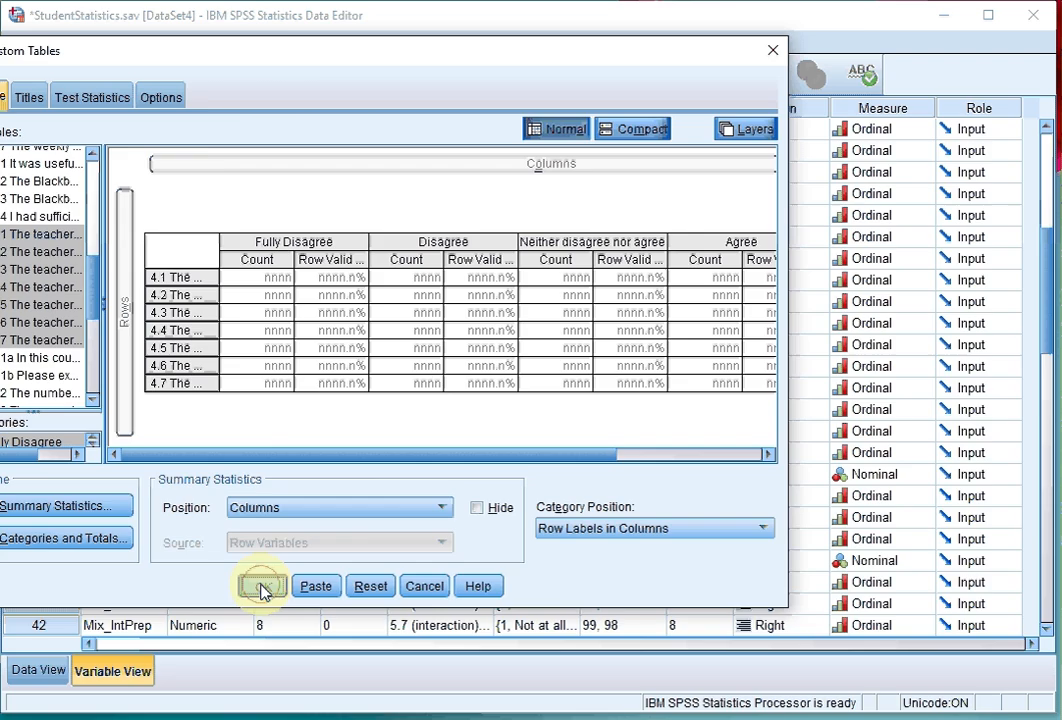
- Run the table and review counts and row valid N % for items 4.1–4.7 in the Output Viewer
left_click(260, 584)
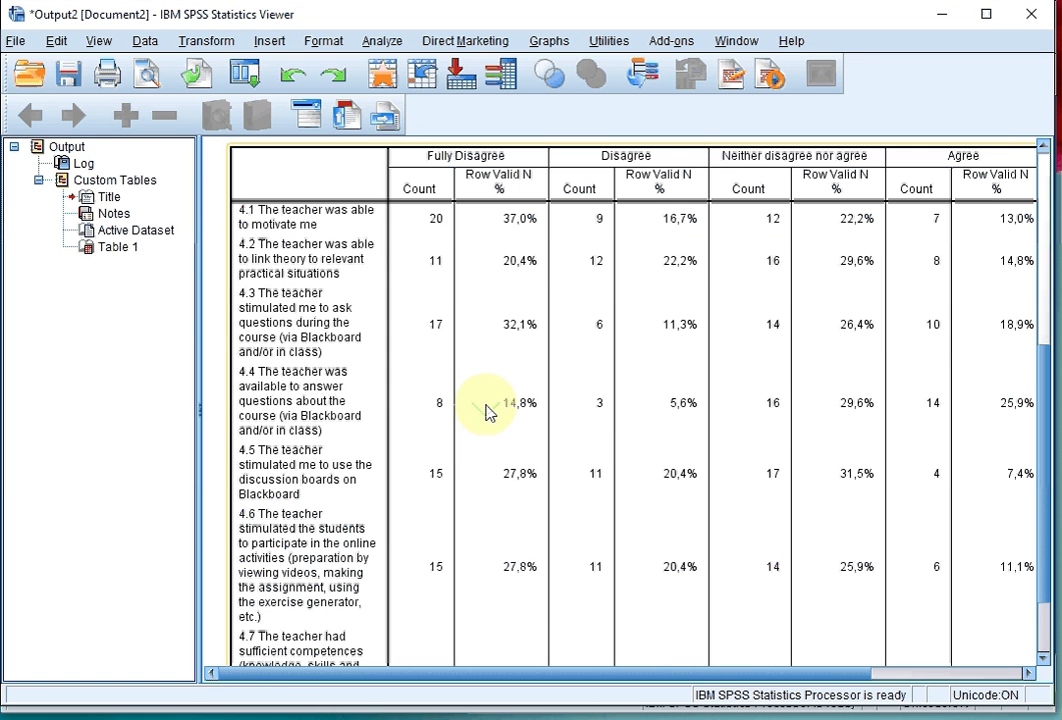
mouse_move(484, 240)
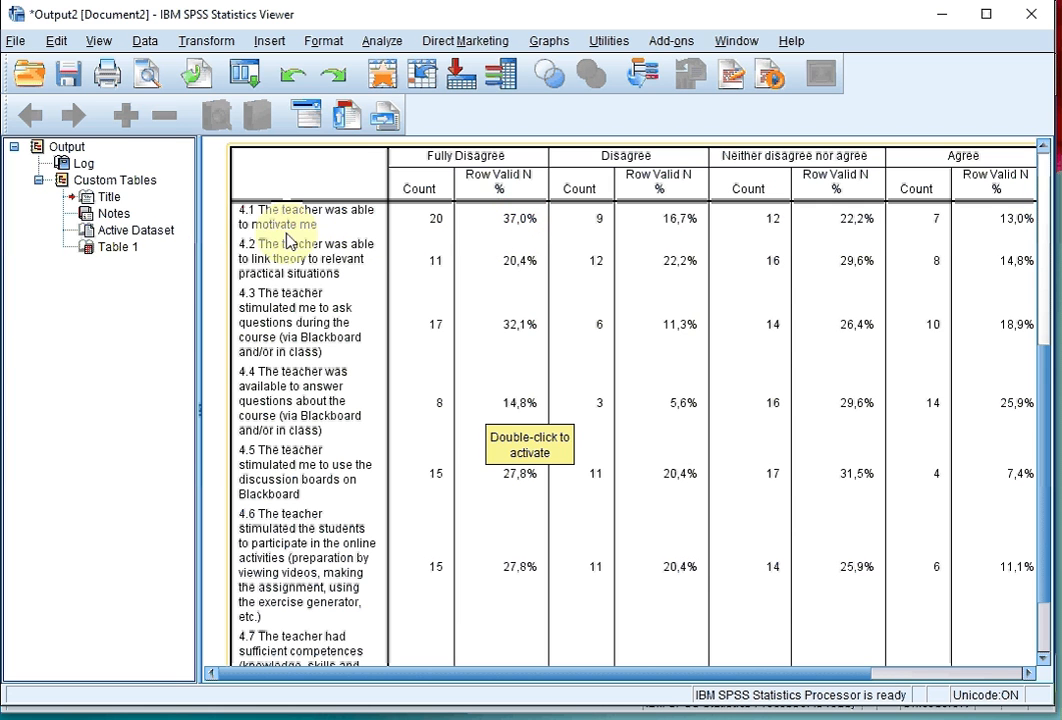
mouse_move(360, 296)
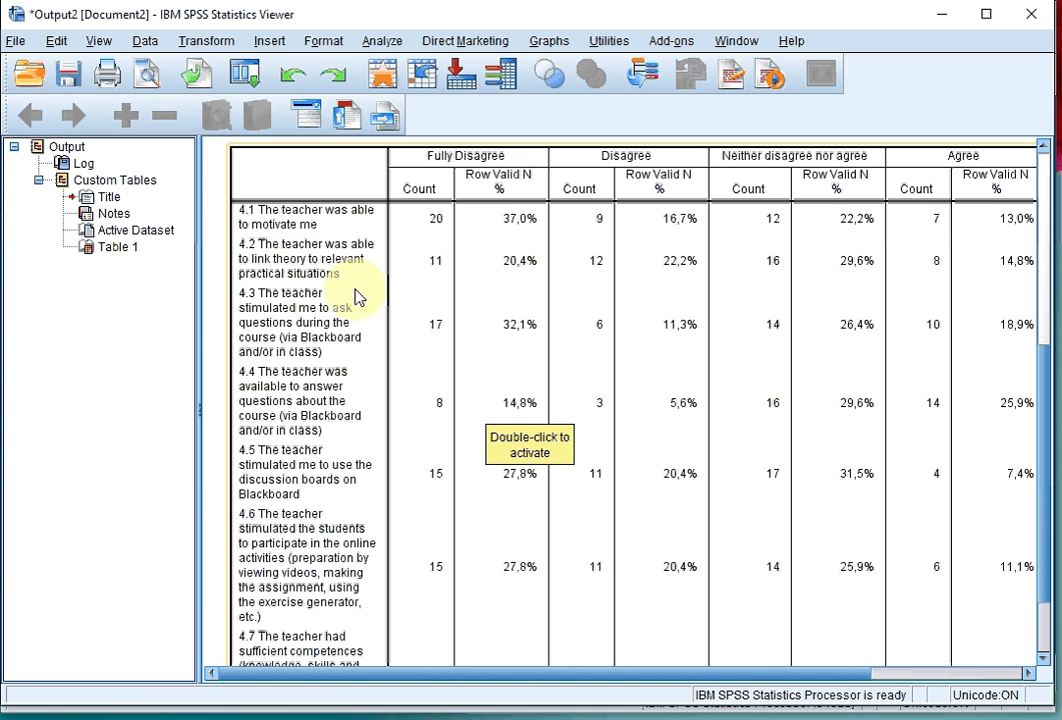
scroll("right", 3)
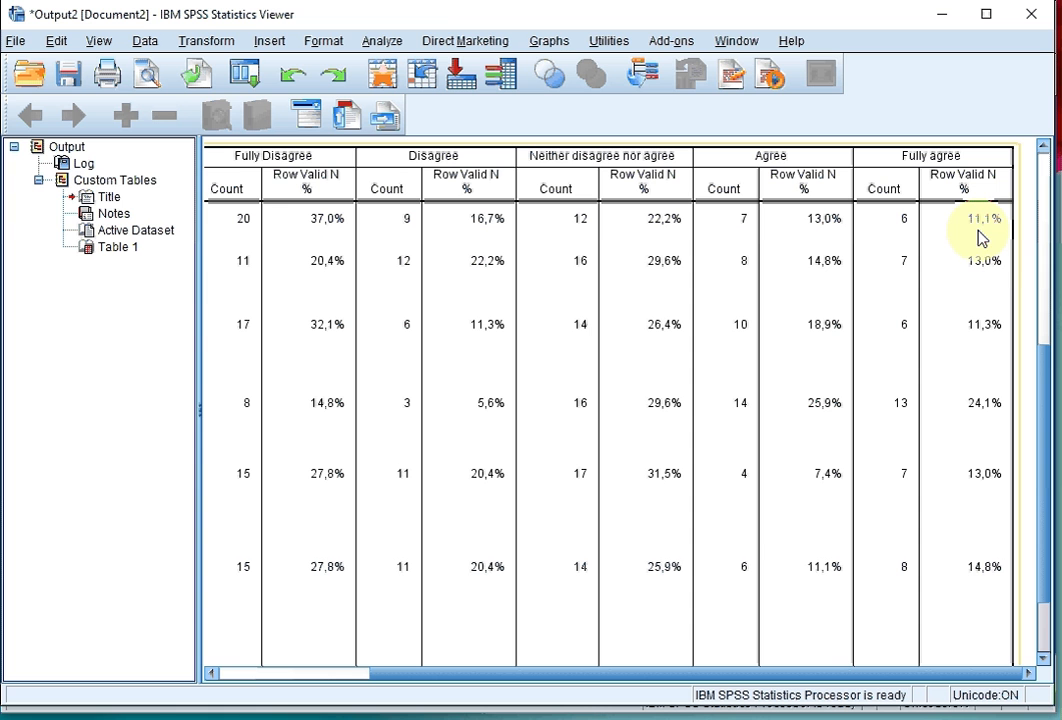
mouse_move(984, 236)
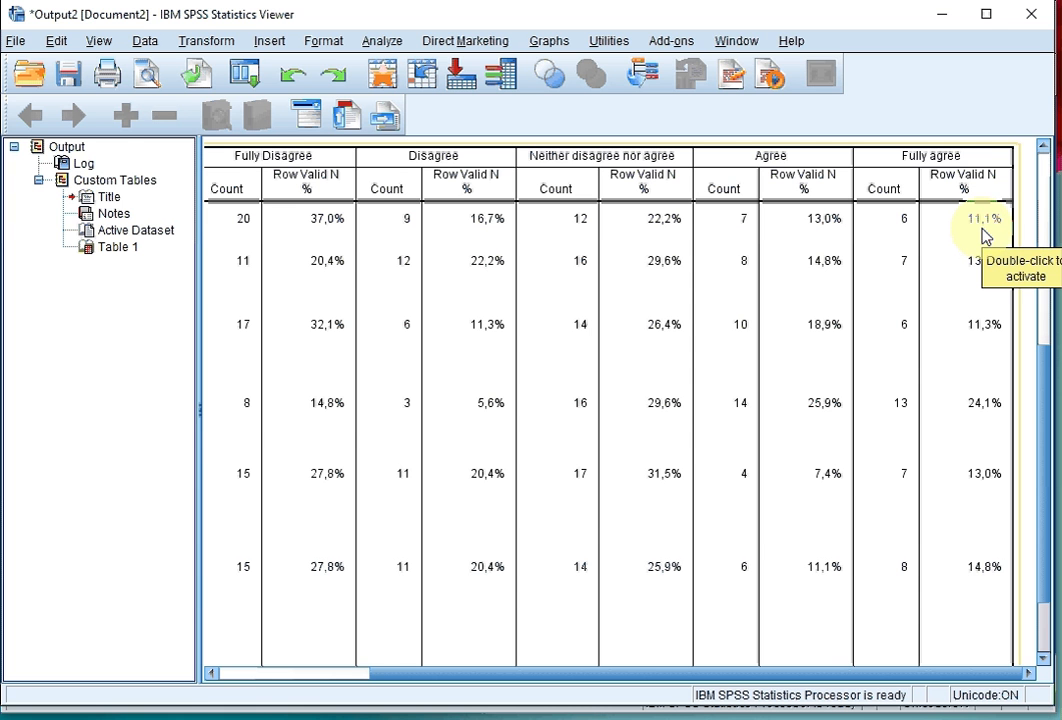